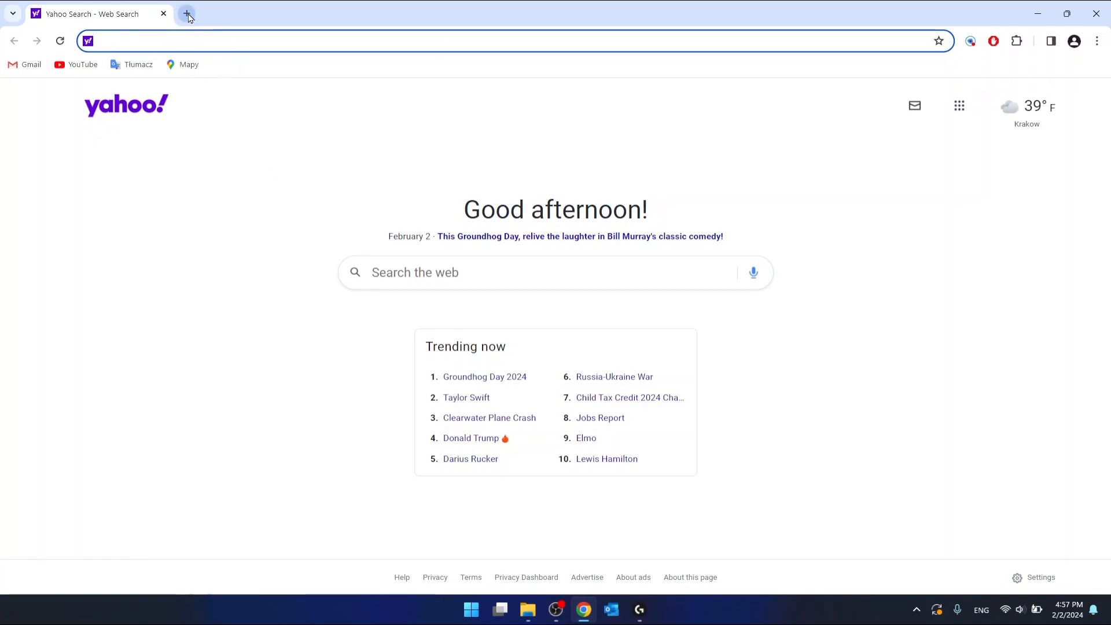
Open Chrome's Settings page from the three-dot menu
{"action": "left_click", "coordinate": [187, 14]}
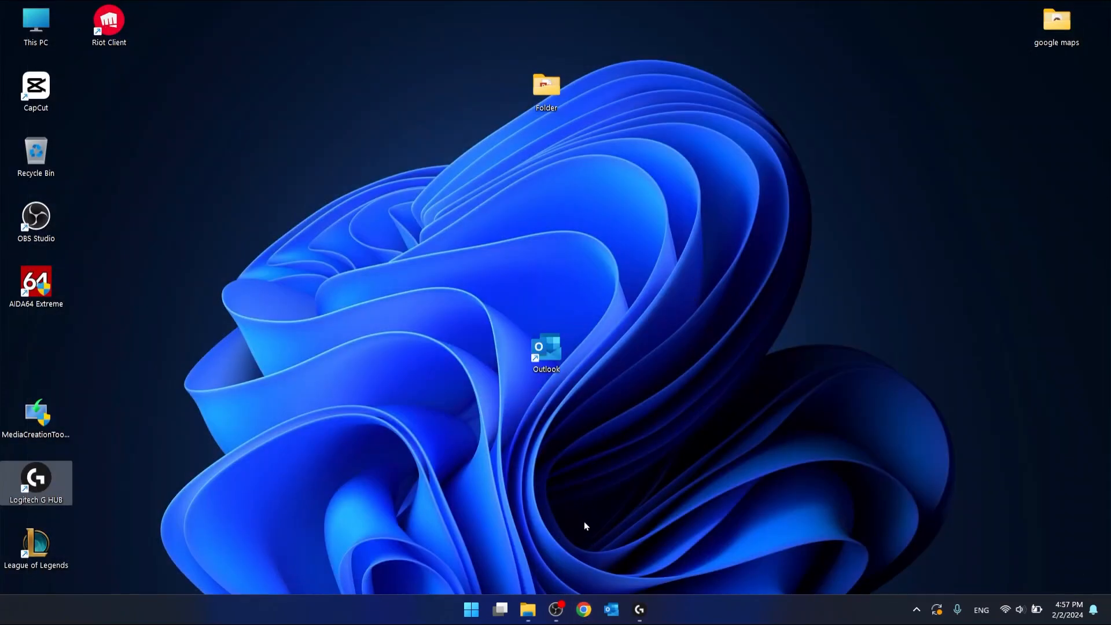
{"action": "left_click", "coordinate": [582, 615]}
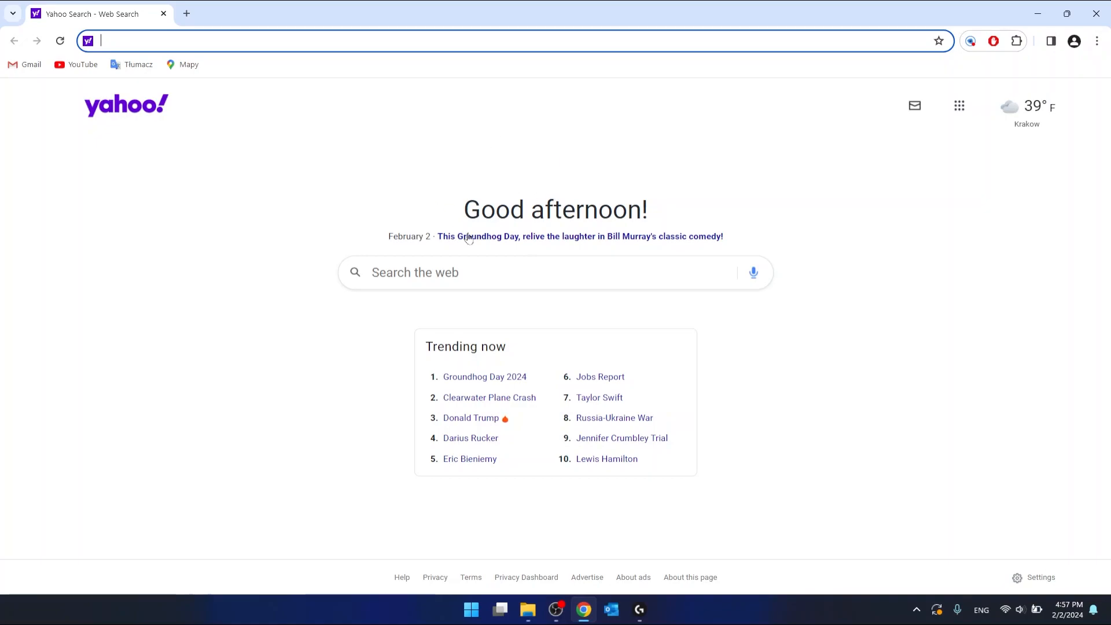
{"action": "mouse_move", "coordinate": [962, 66]}
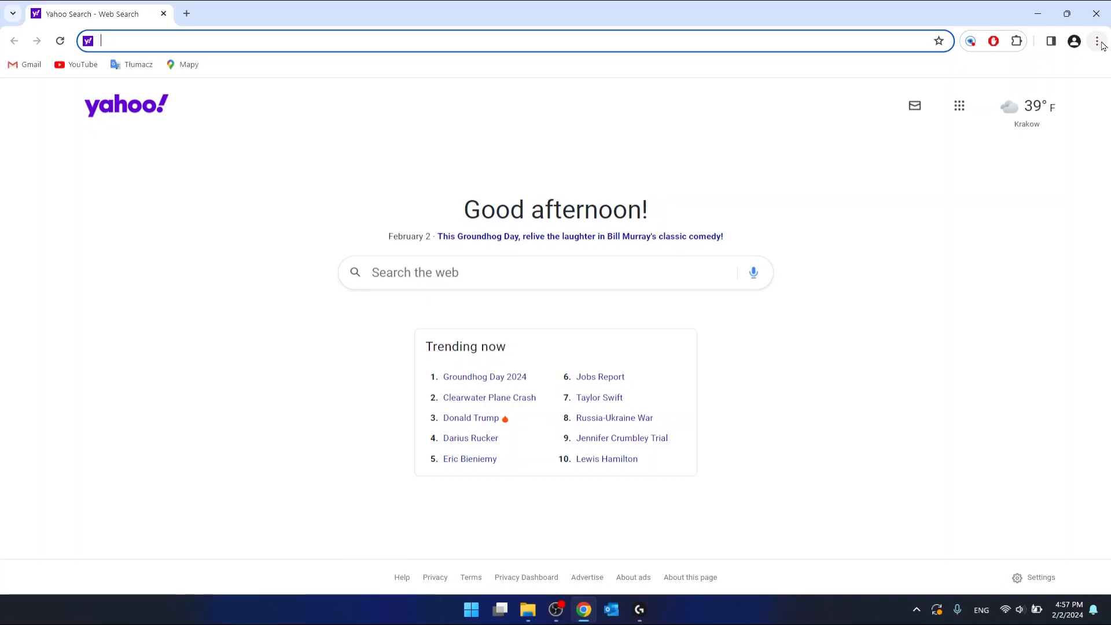
{"action": "left_click", "coordinate": [1097, 40]}
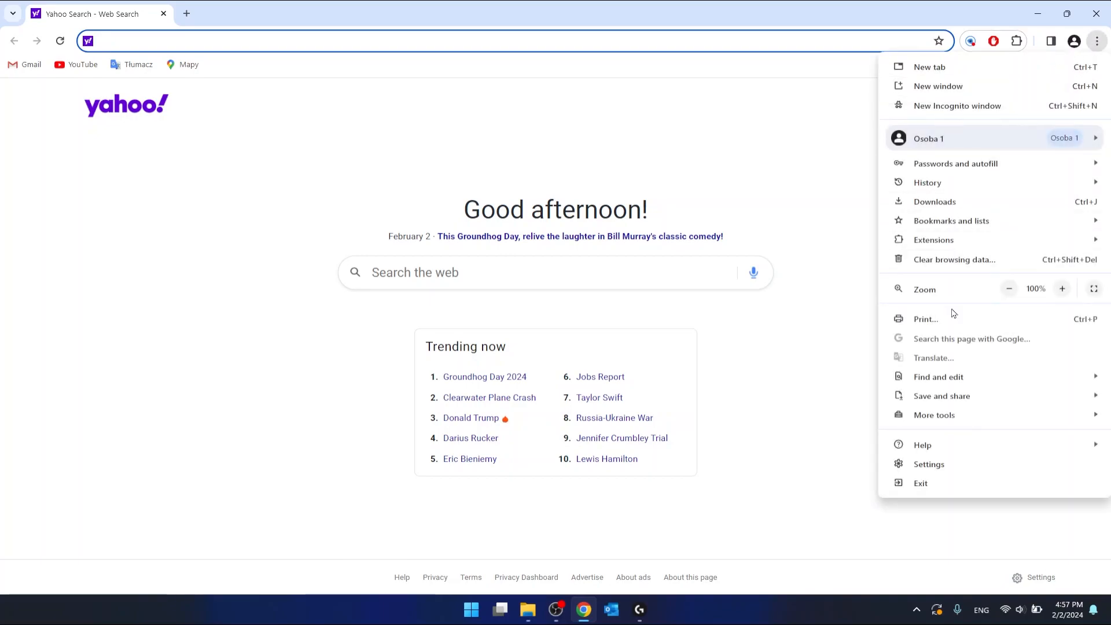
{"action": "left_click", "coordinate": [927, 464]}
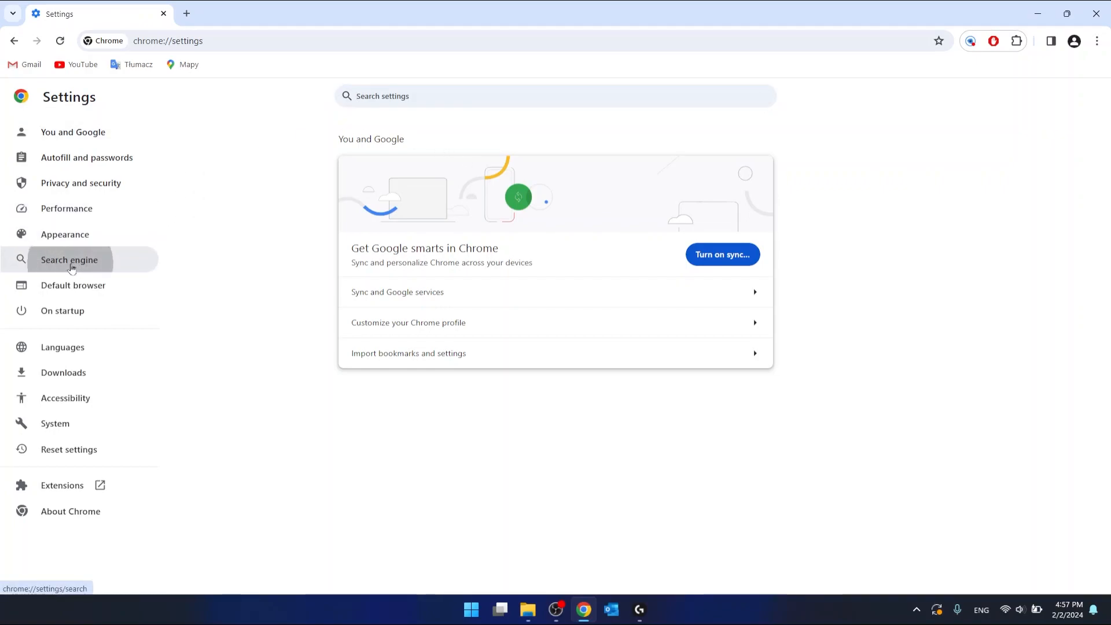
Select Google in the Search engine settings dropdown and confirm it in a new tab
{"action": "left_click", "coordinate": [69, 259]}
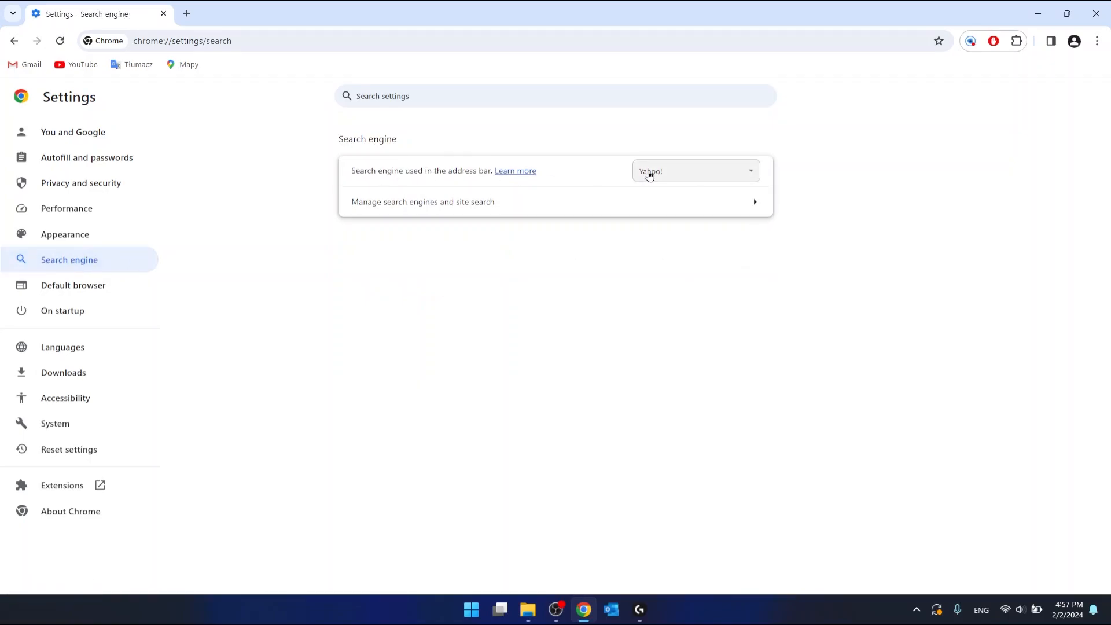
{"action": "left_click", "coordinate": [694, 170]}
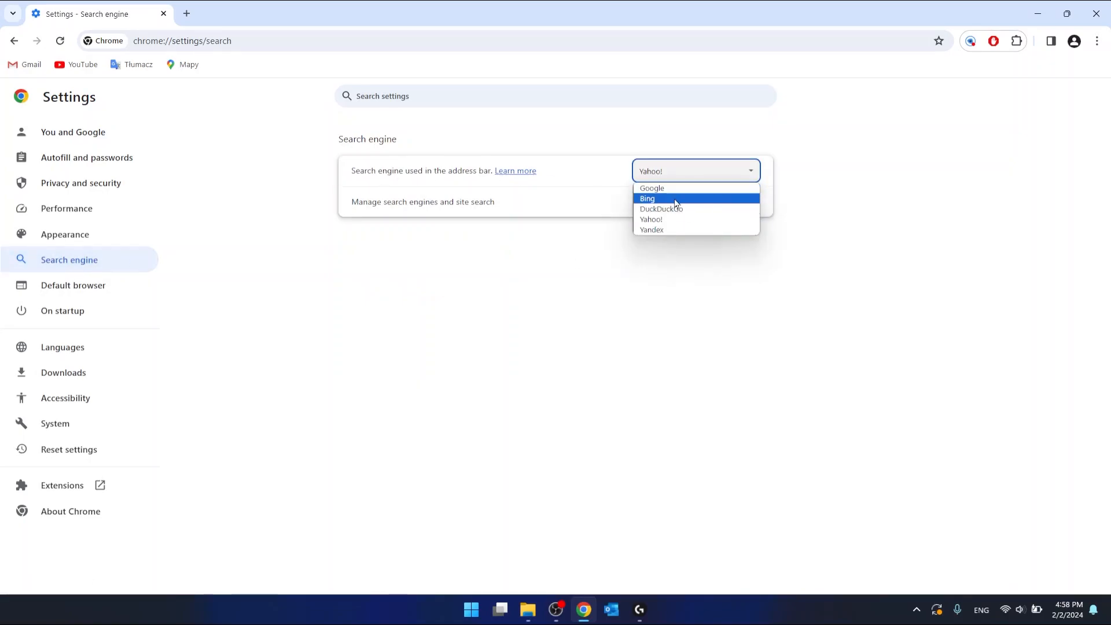
{"action": "mouse_move", "coordinate": [694, 208]}
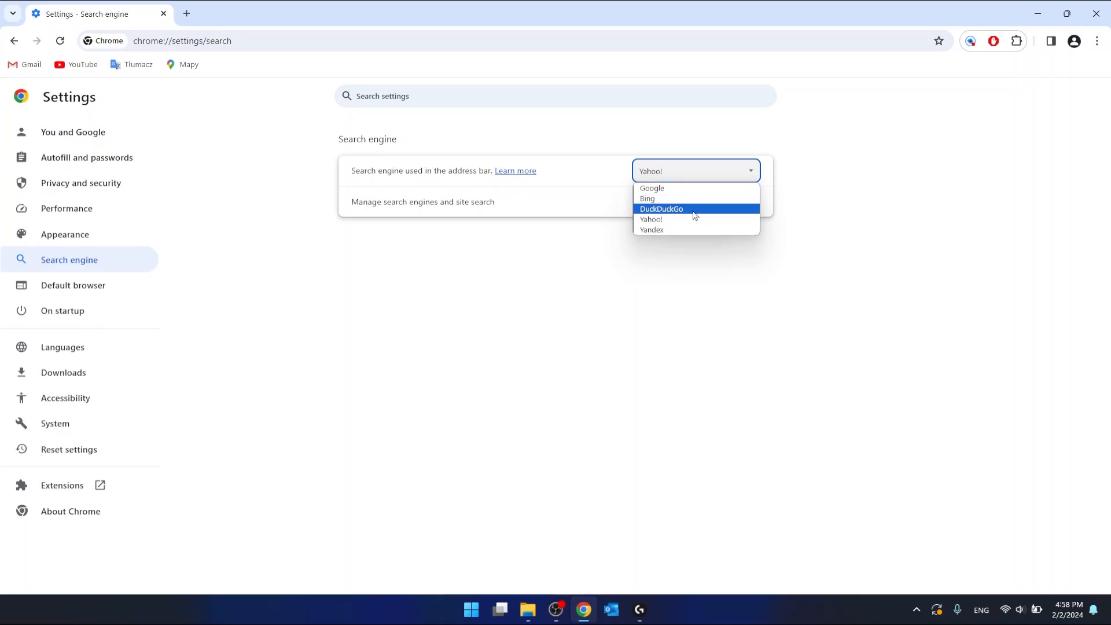
{"action": "mouse_move", "coordinate": [662, 198]}
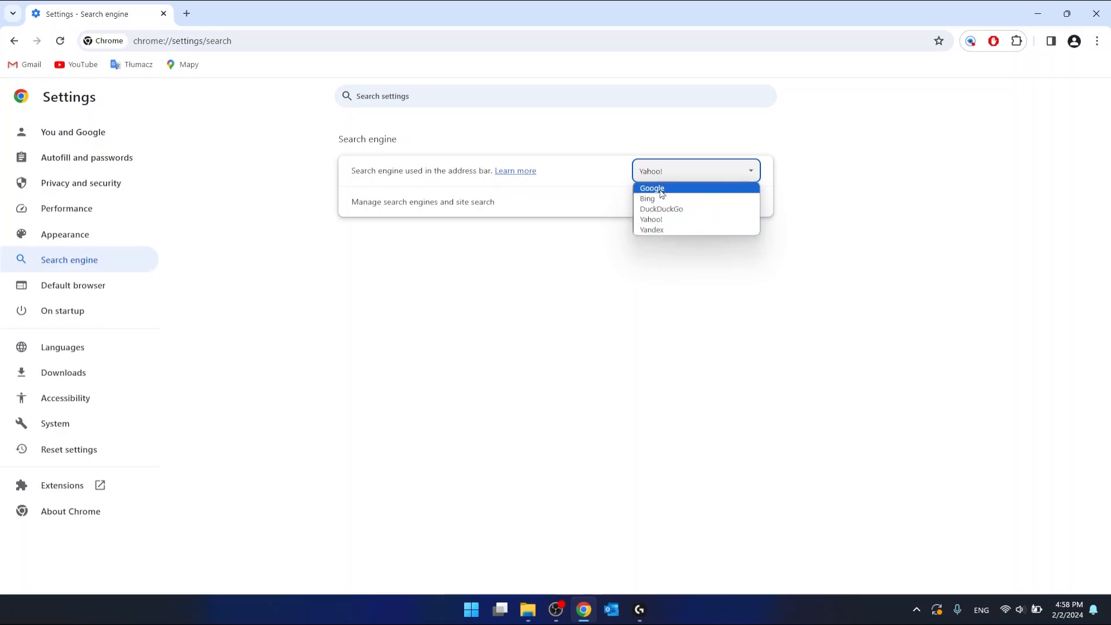
{"action": "left_click", "coordinate": [650, 187]}
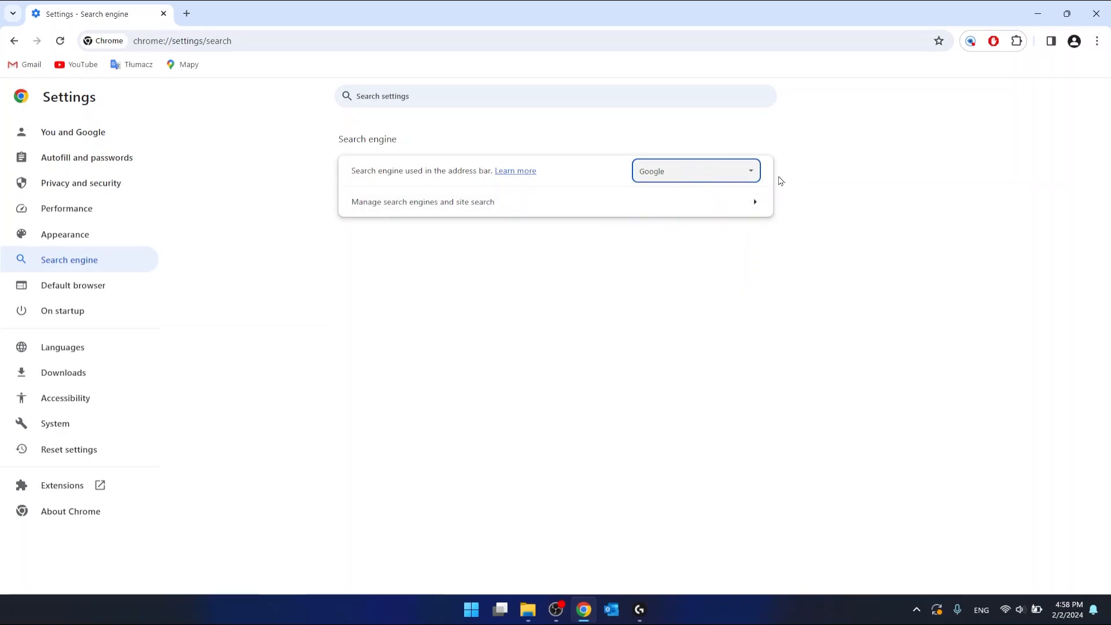
{"action": "left_click", "coordinate": [339, 13]}
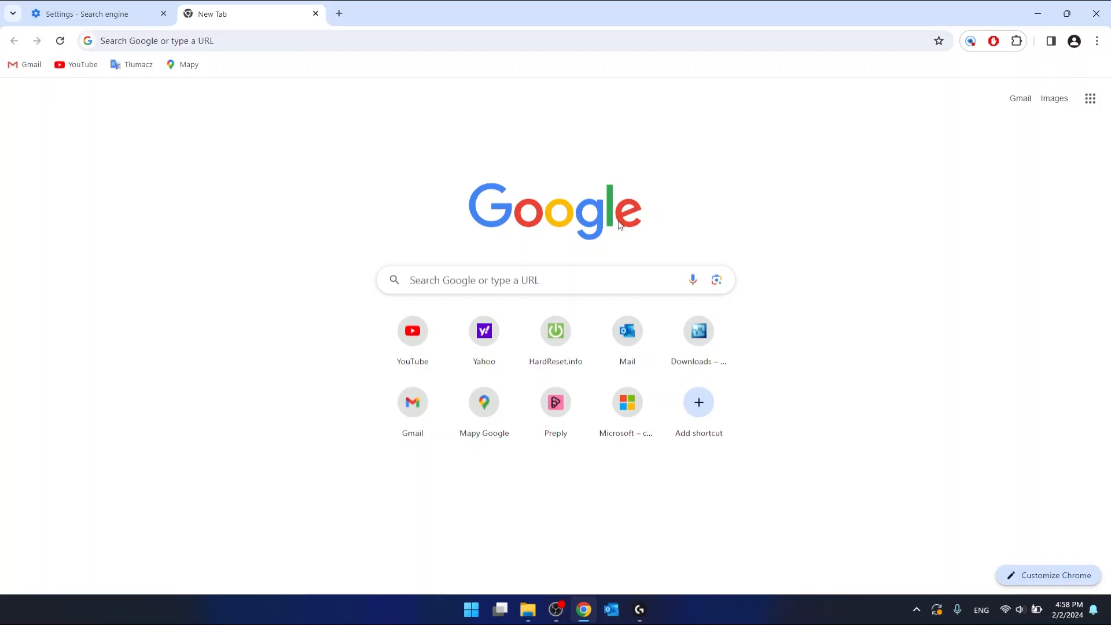
{"action": "mouse_move", "coordinate": [425, 11]}
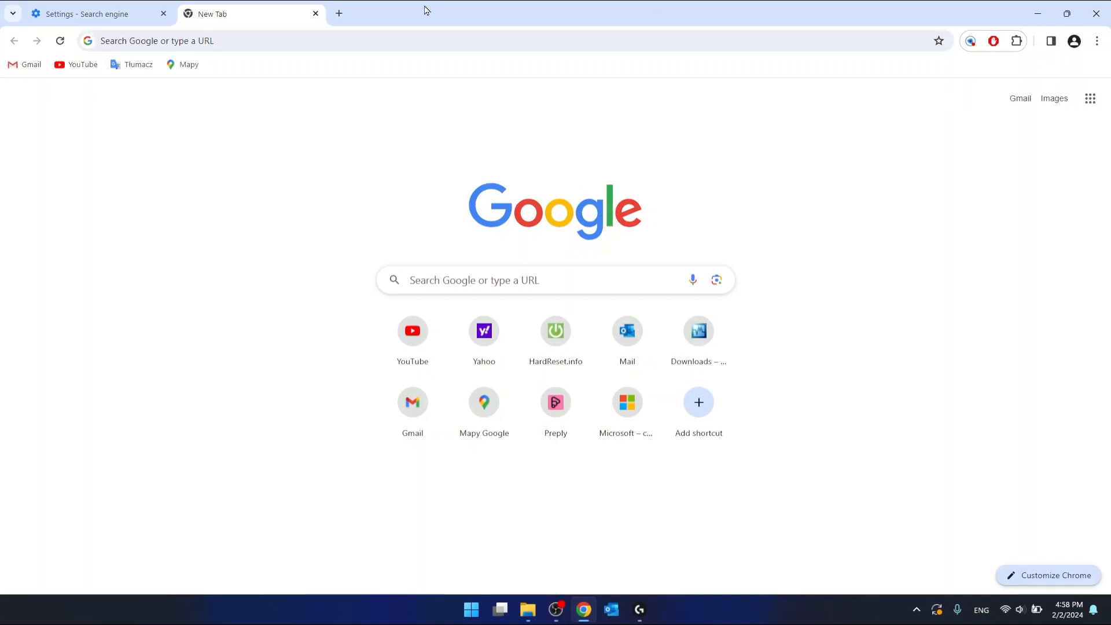